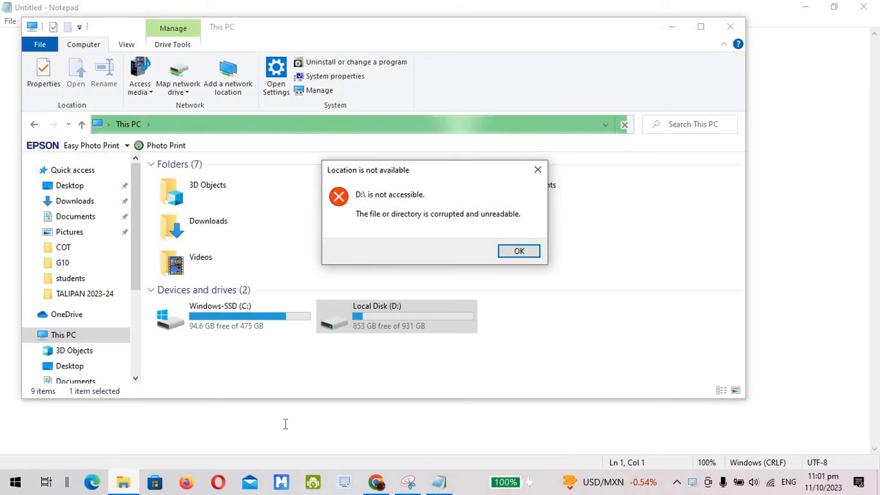
mouse_move(391, 227)
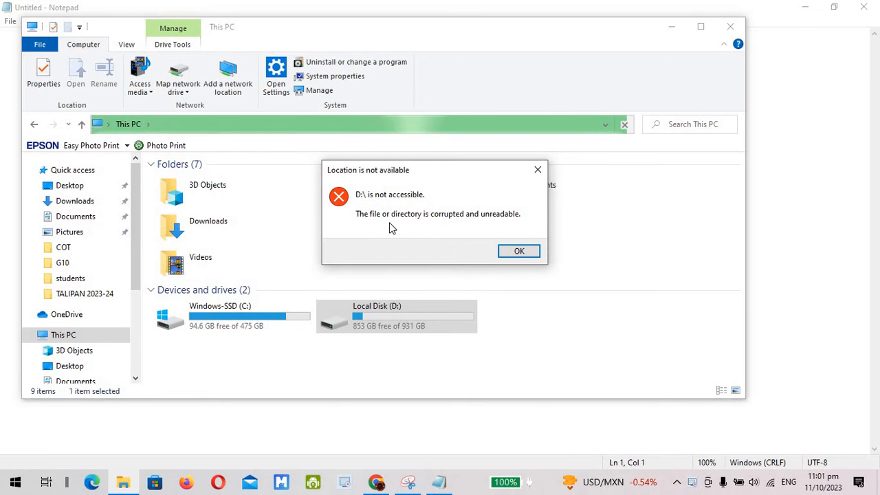
mouse_move(447, 232)
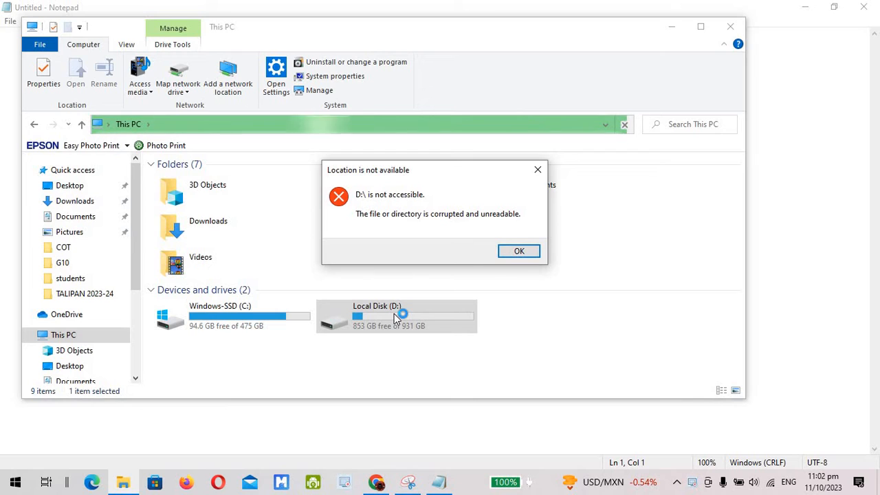
mouse_move(405, 310)
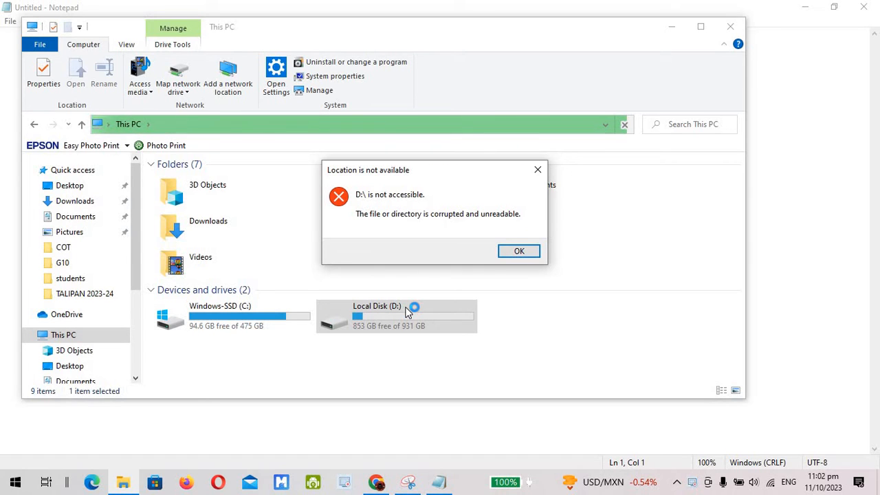
mouse_move(480, 30)
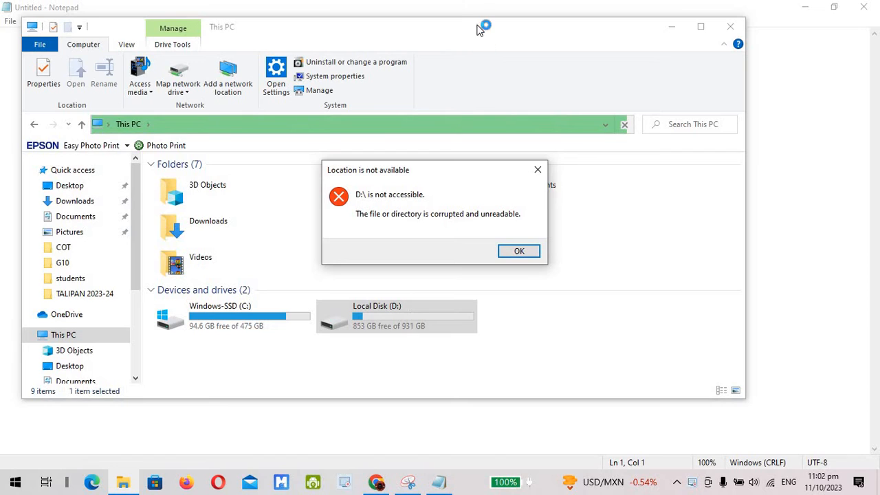
mouse_move(471, 14)
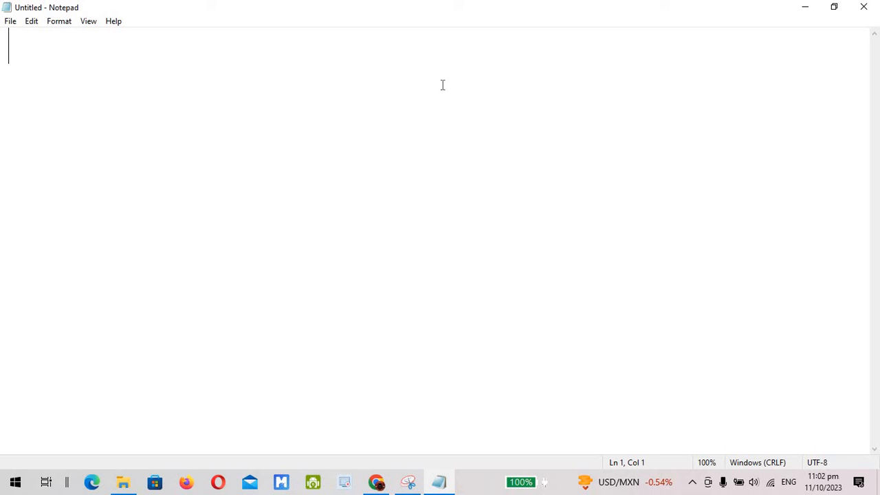
- Launch Command Prompt by searching CMD from the Start menu
click(15, 481)
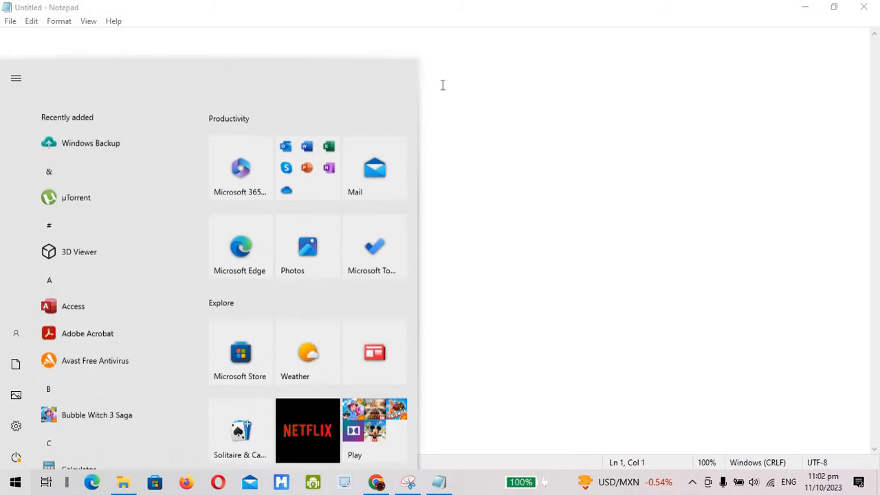
text(CMD)
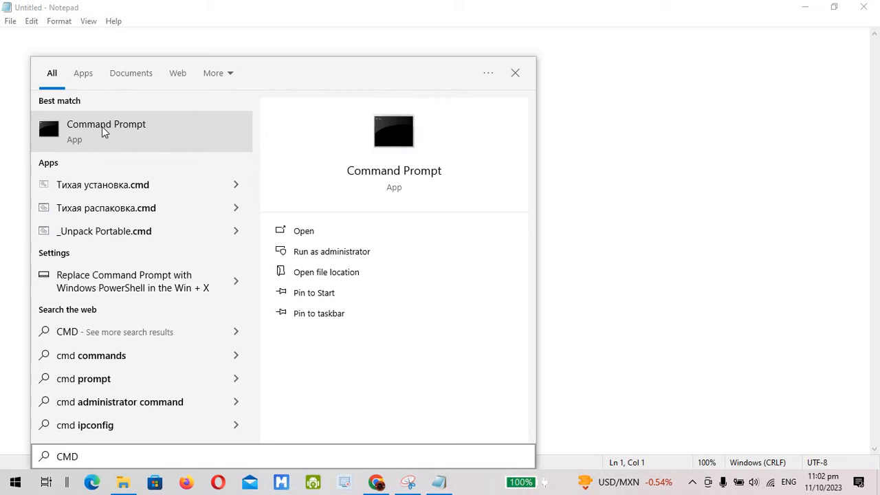
click(105, 130)
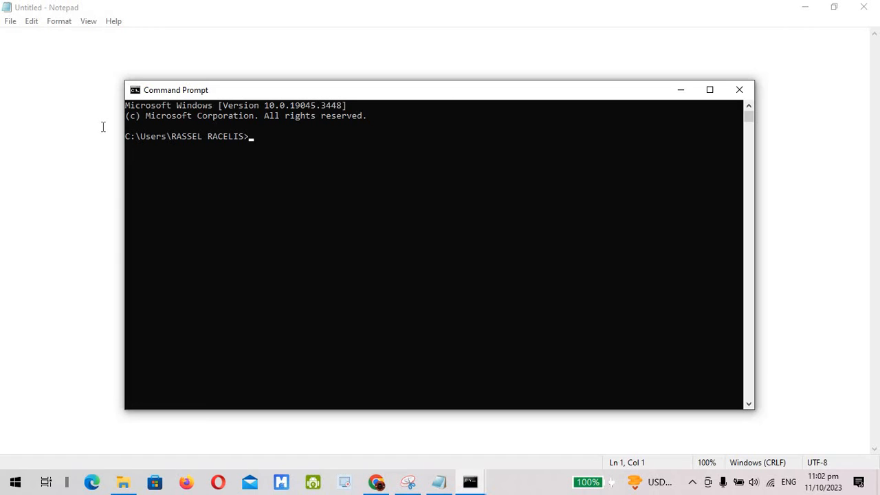
- Enter chkdsk /f at the prompt without running it yet
text(CH)
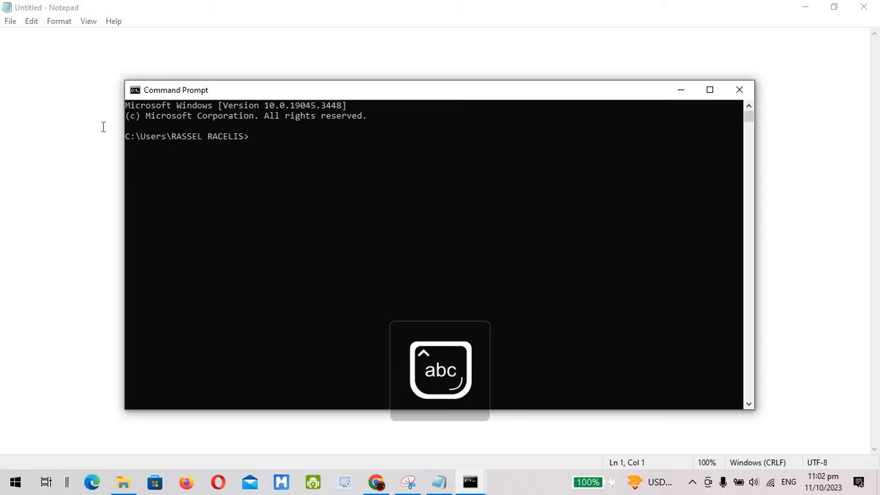
text(chk)
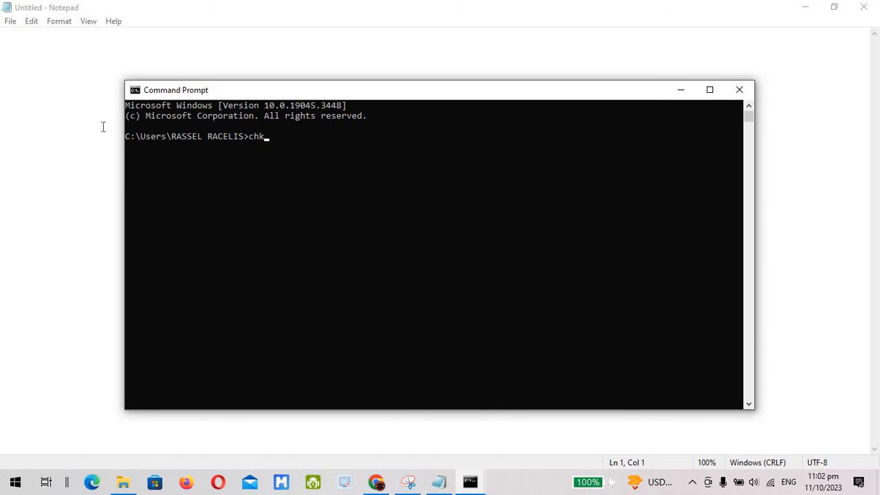
text(dsk)
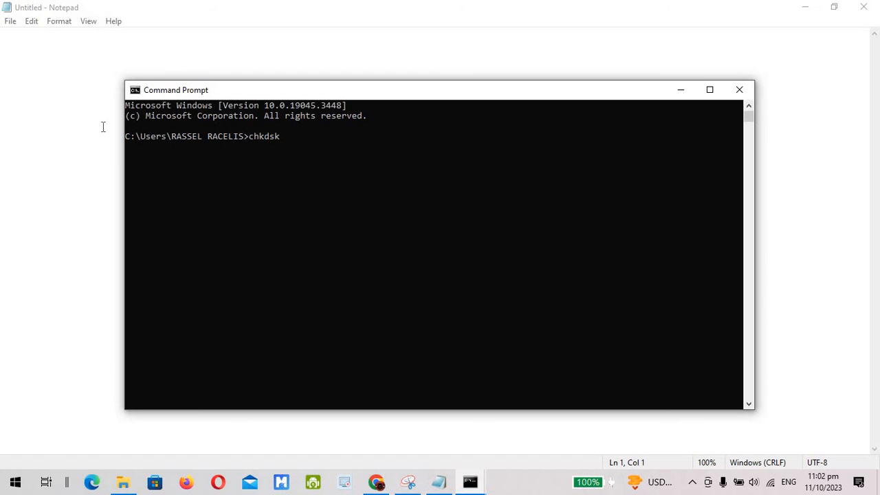
text(/f)
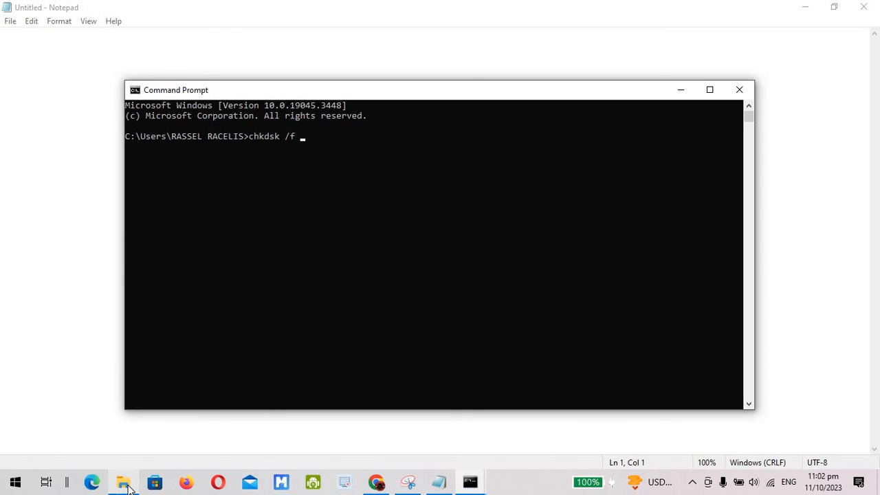
- Recheck File Explorer's D:\ not accessible error and dismiss it with OK
click(123, 481)
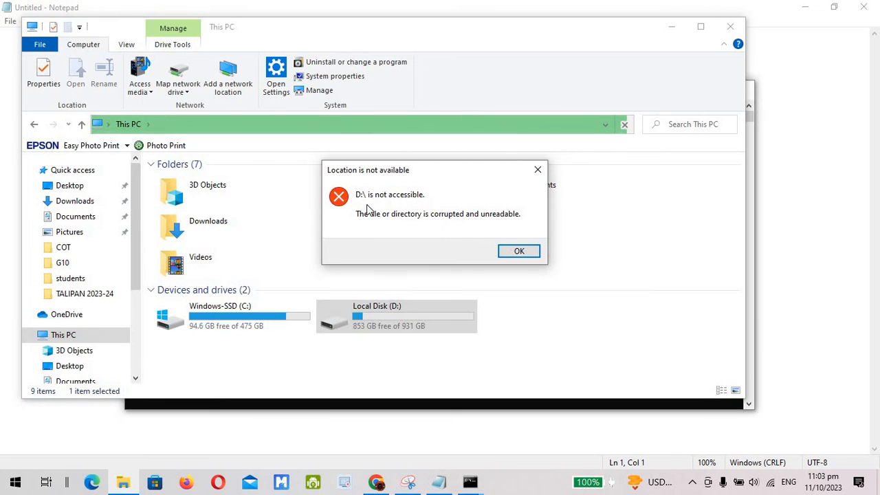
mouse_move(671, 404)
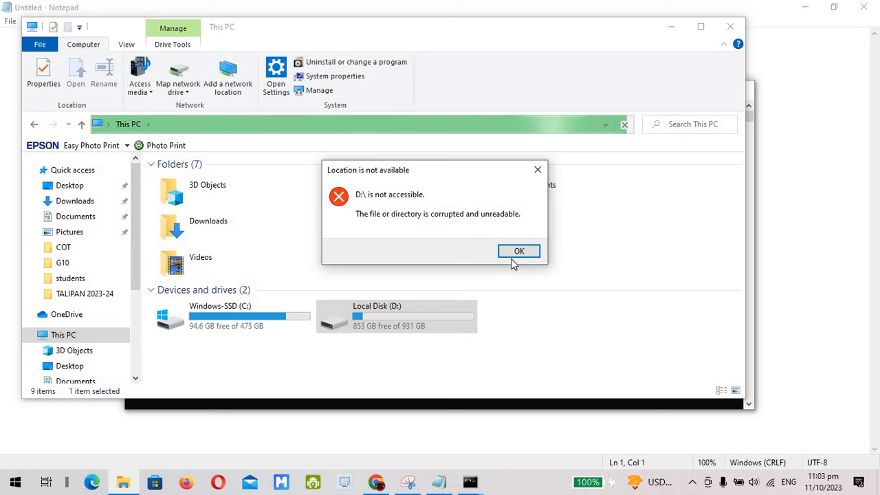
click(520, 250)
text(chkdsk /f)
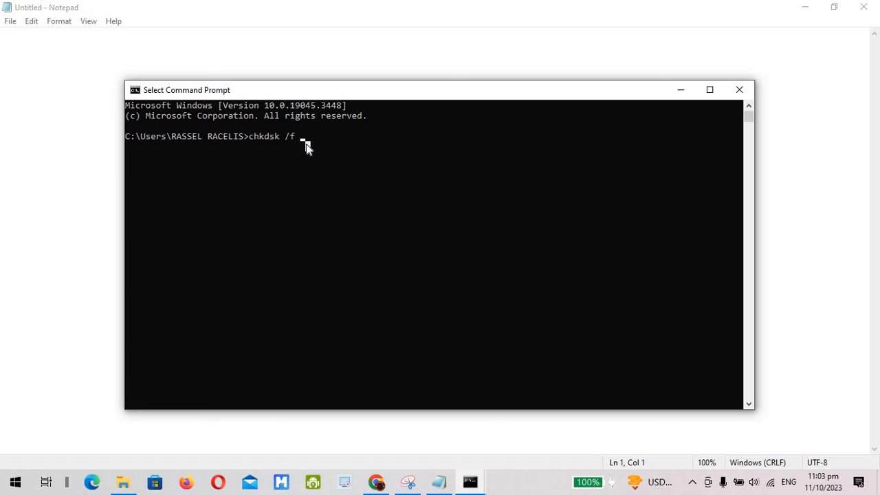
- Append d: so the command reads chkdsk /f d: targeting drive D
text(d:)
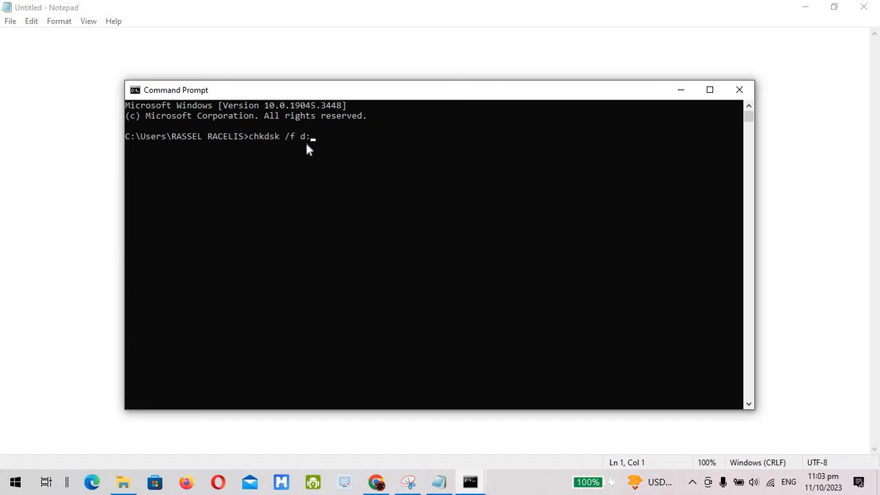
mouse_move(322, 136)
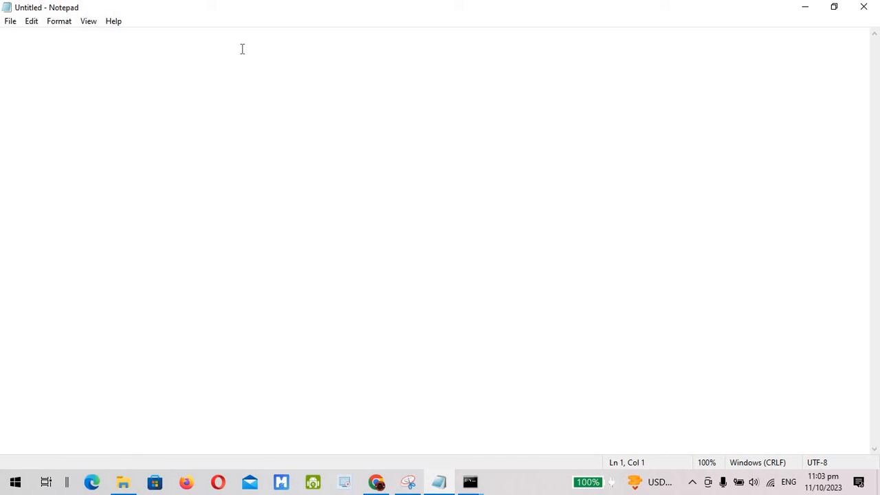
- Write chkdsk /f d: in Notepad and select the drive letter d
text(chk)
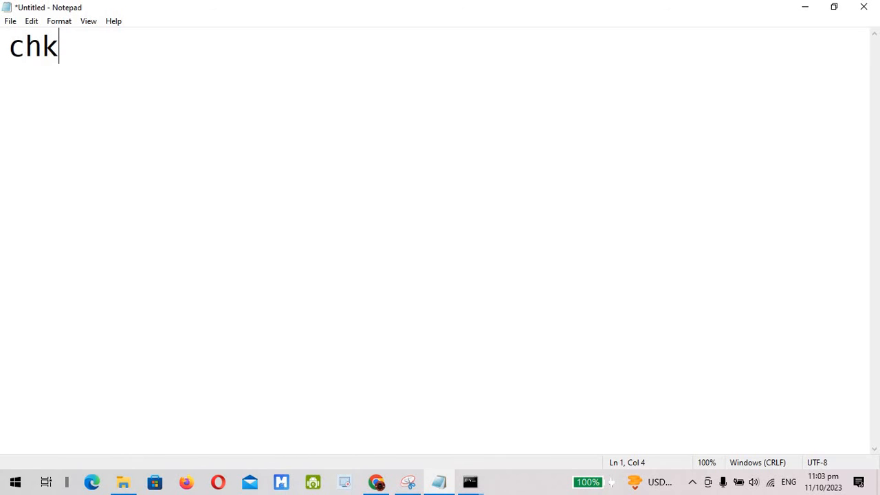
text(dsk /f)
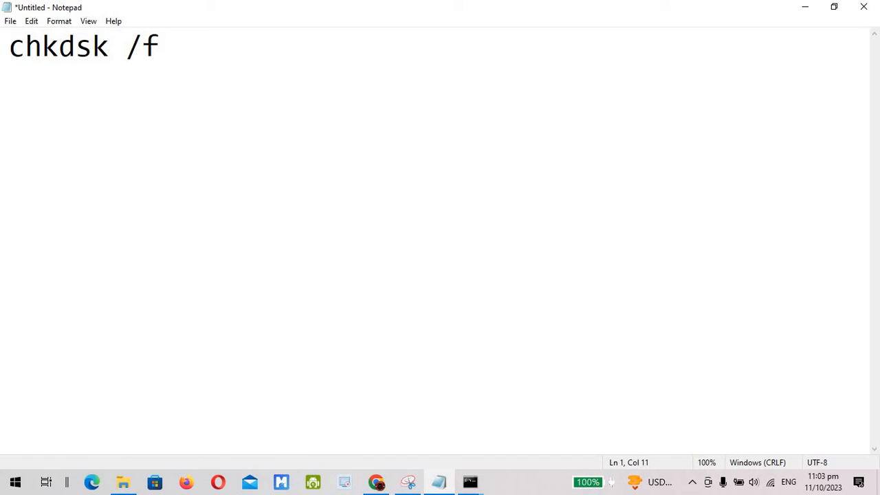
text(d:)
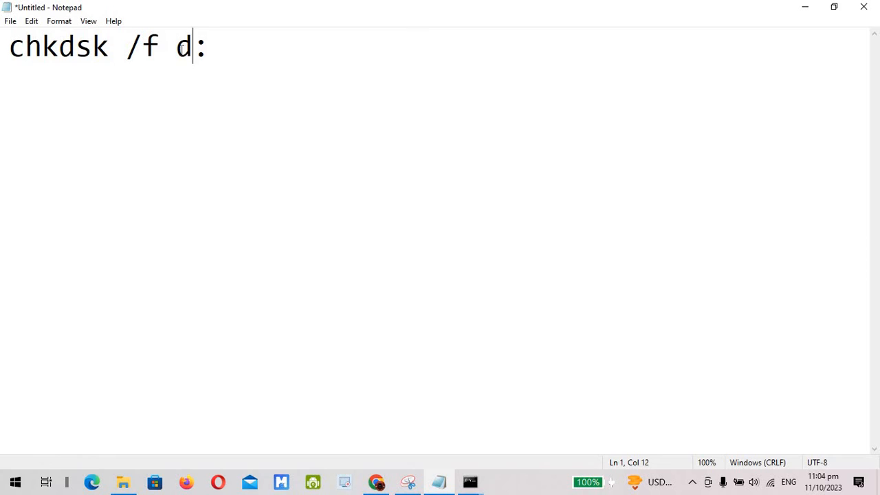
double_click(185, 47)
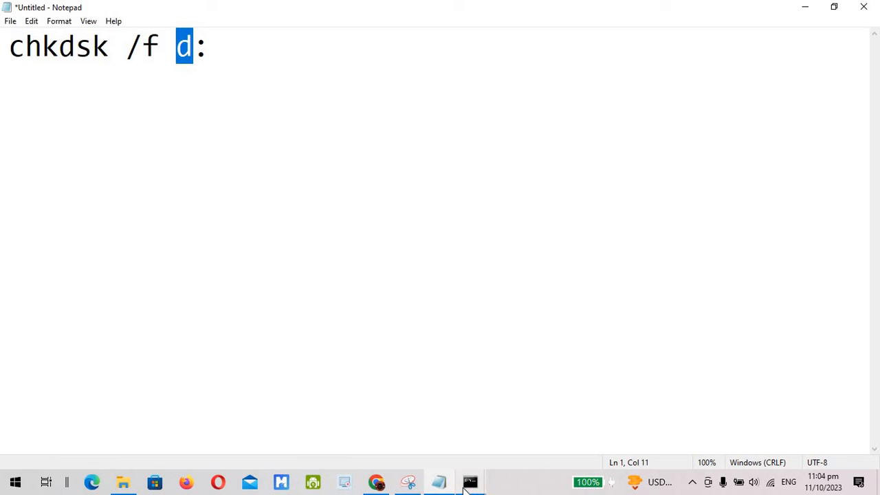
- Return to Command Prompt showing chkdsk's file system corrections on drive D
click(470, 481)
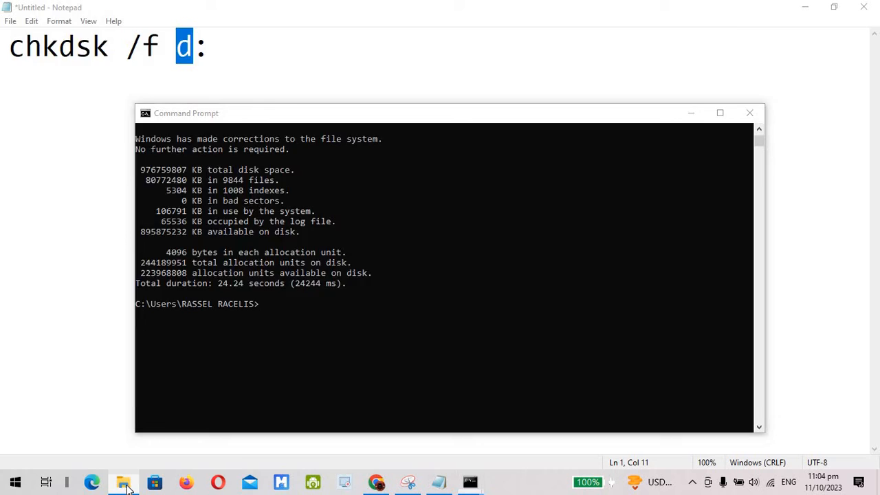
- Browse Local Disk (D:) in File Explorer, scrolling through its 303 repaired folders
click(124, 481)
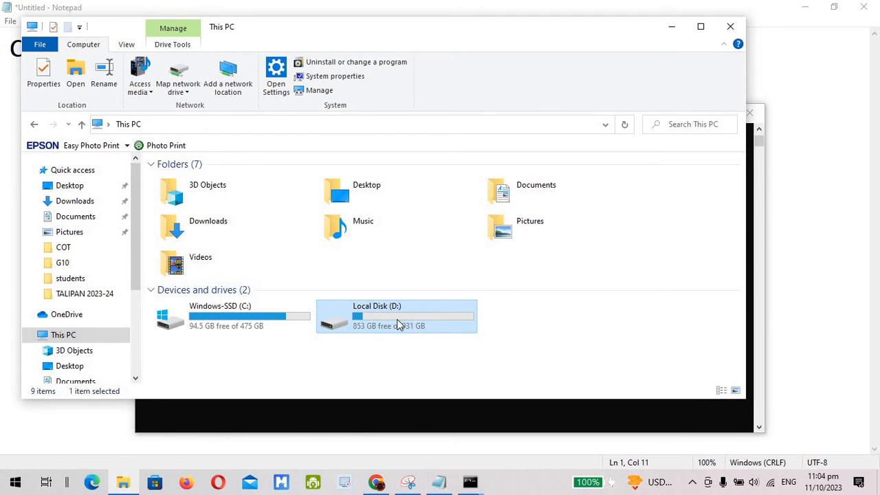
mouse_move(397, 324)
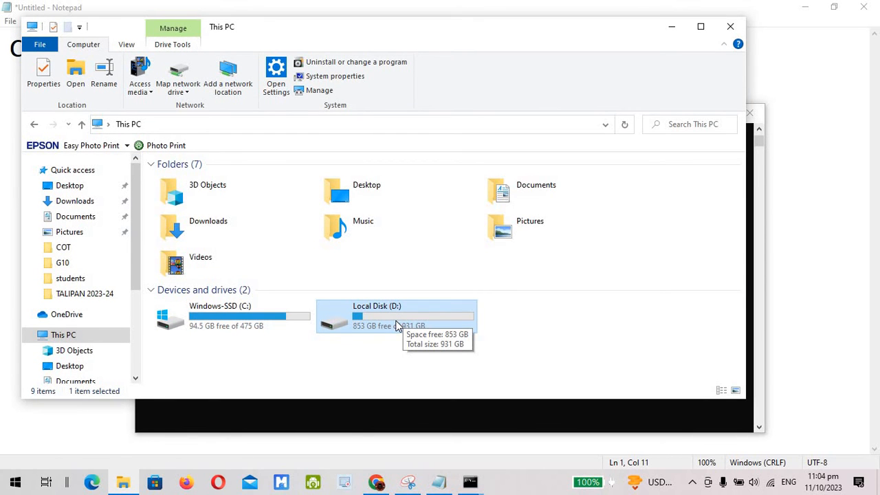
mouse_move(392, 325)
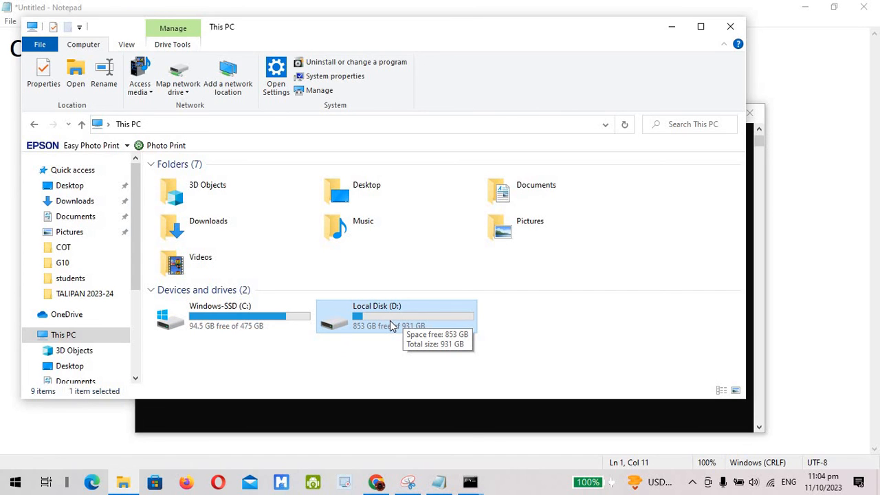
double_click(377, 316)
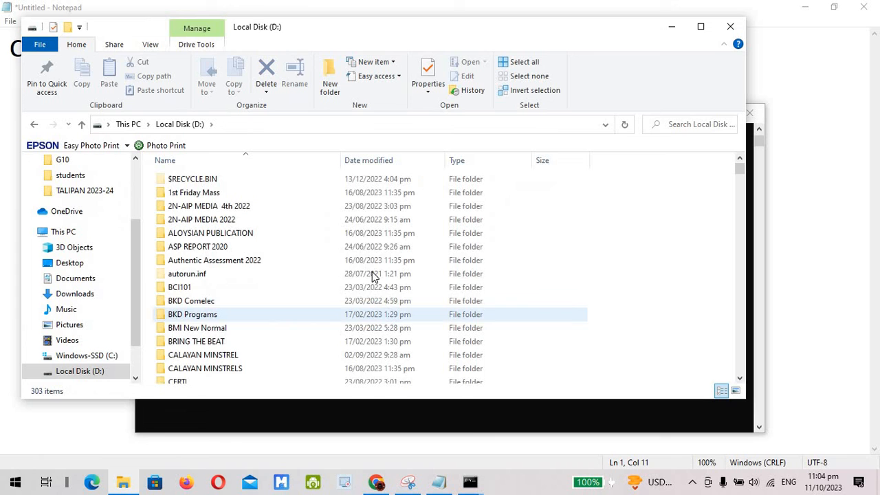
scroll(down, 3)
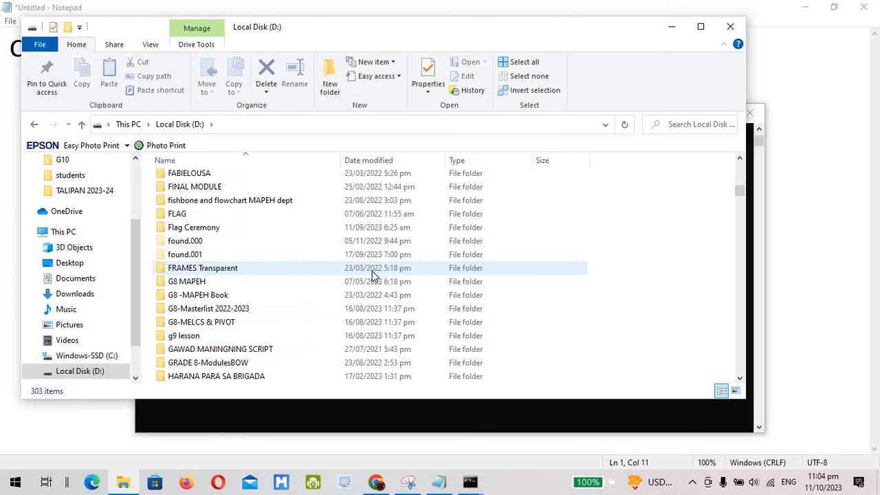
scroll(down, 3)
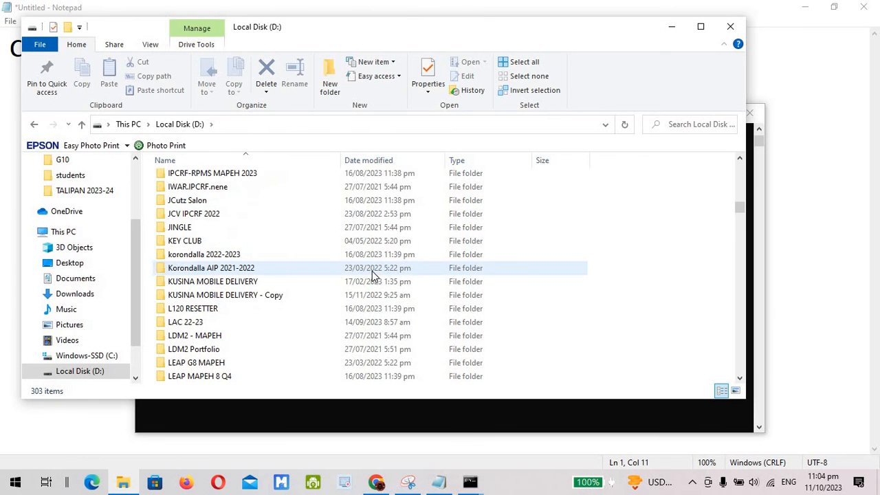
scroll(down, 3)
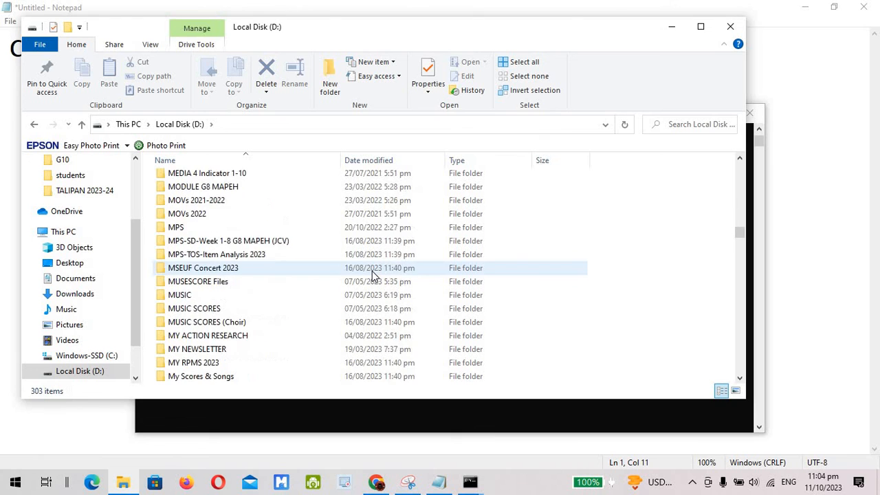
scroll(down, 3)
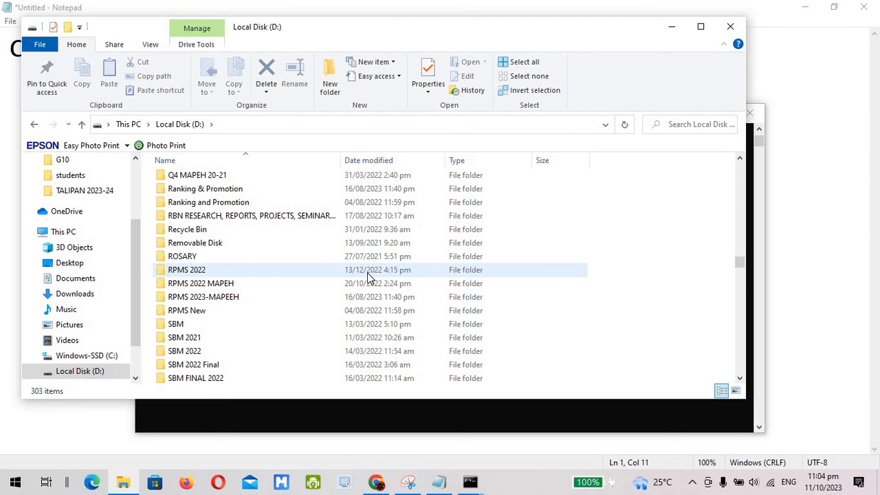
mouse_move(371, 287)
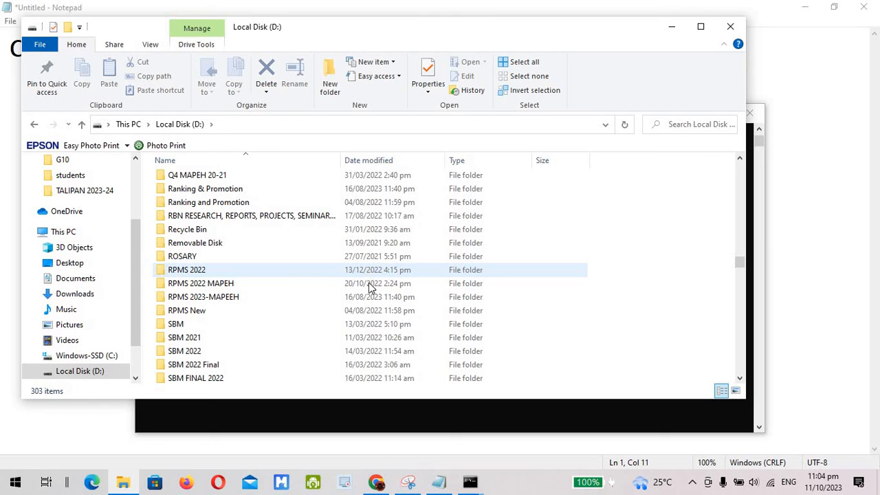
mouse_move(371, 276)
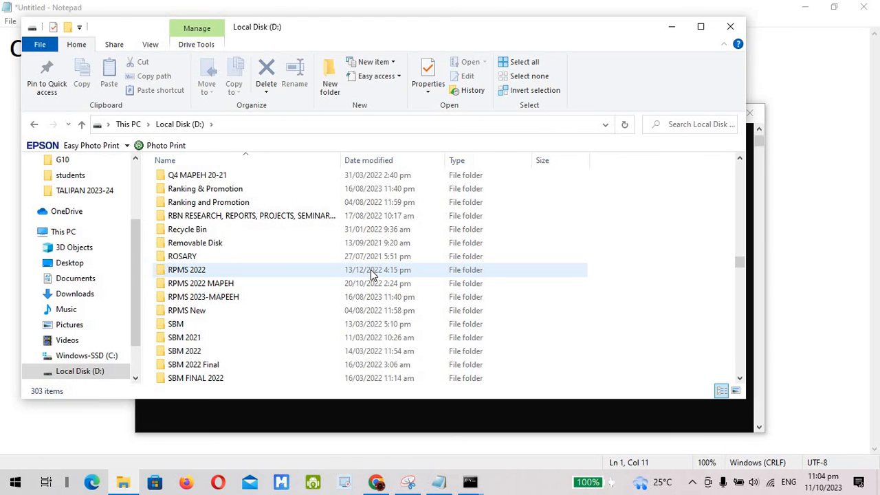